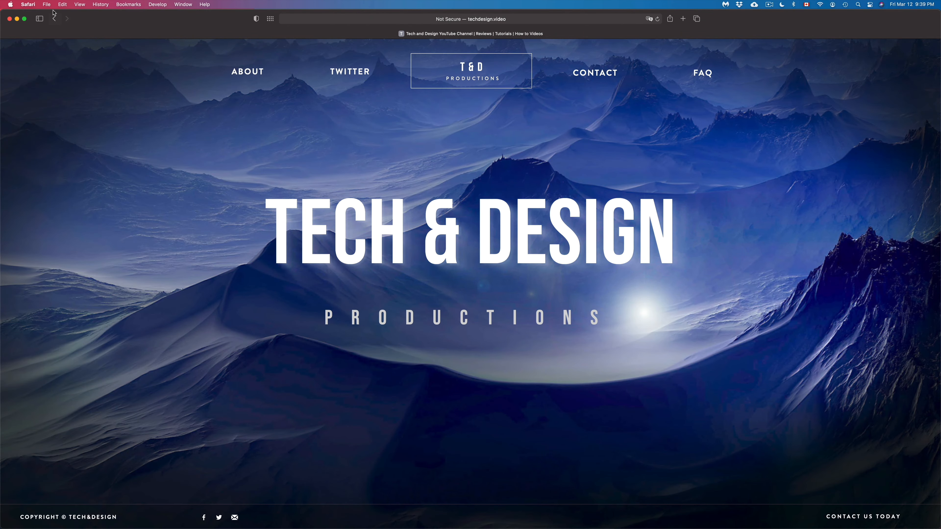
mouse_move(8, 13)
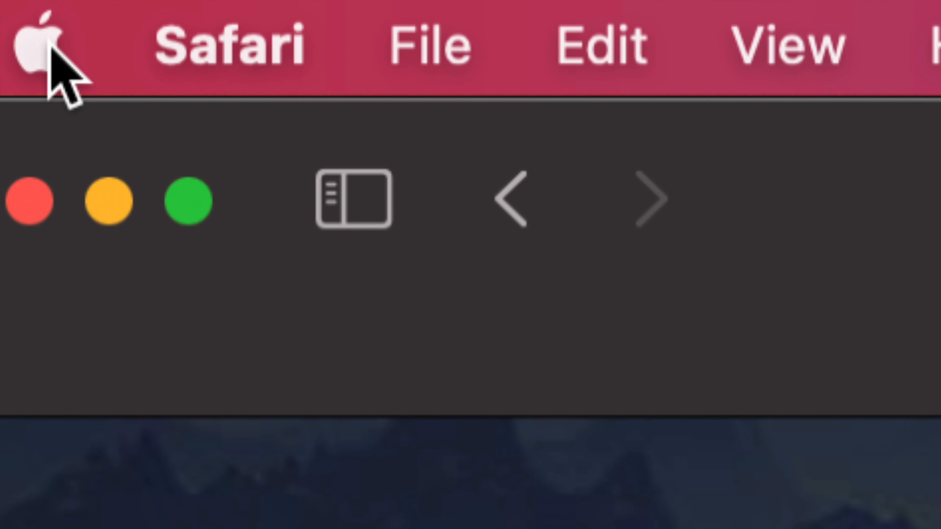
Bring up the Apple menu listing App Store with 7 pending updates
click(45, 43)
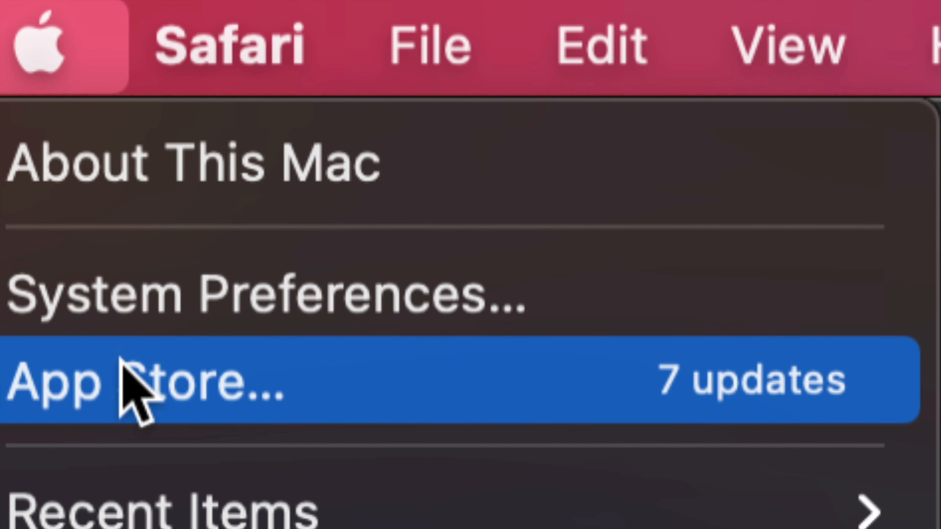
mouse_move(204, 414)
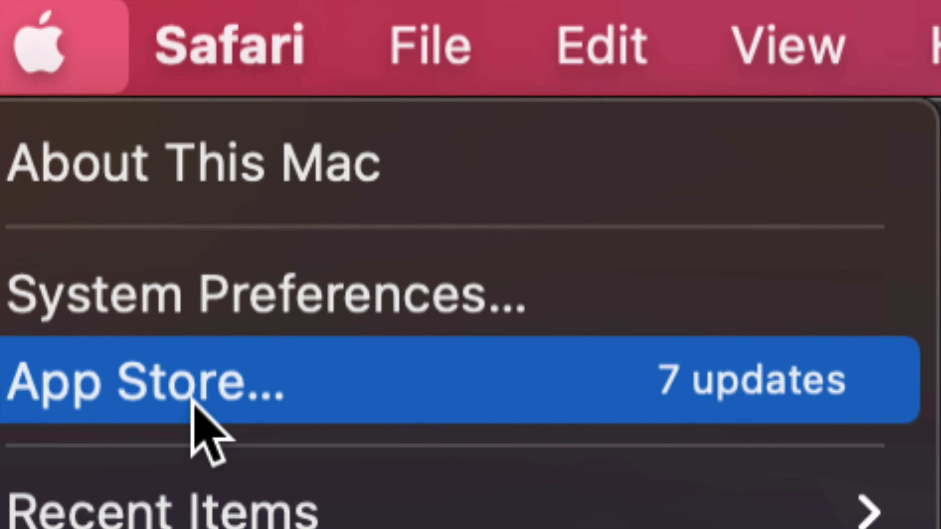
Launch App Store from the Apple menu onto its Updates page
click(139, 381)
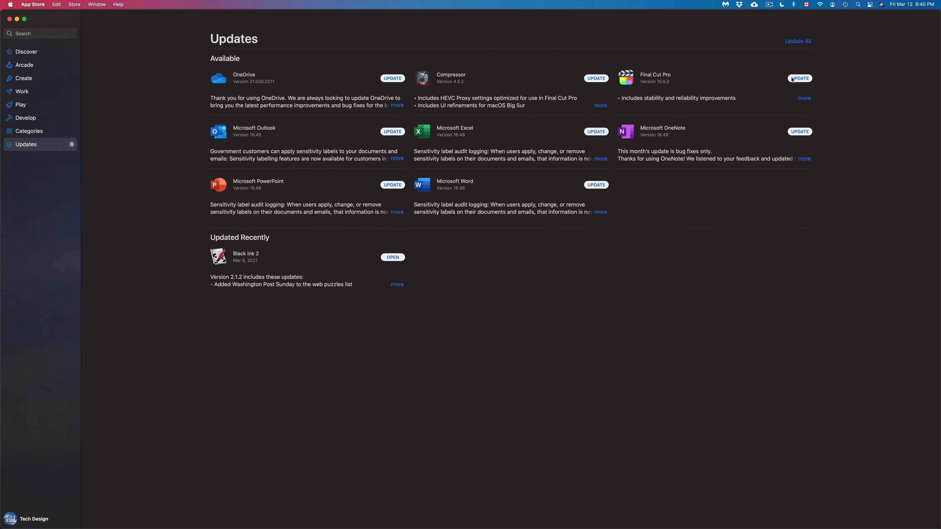
mouse_move(66, 33)
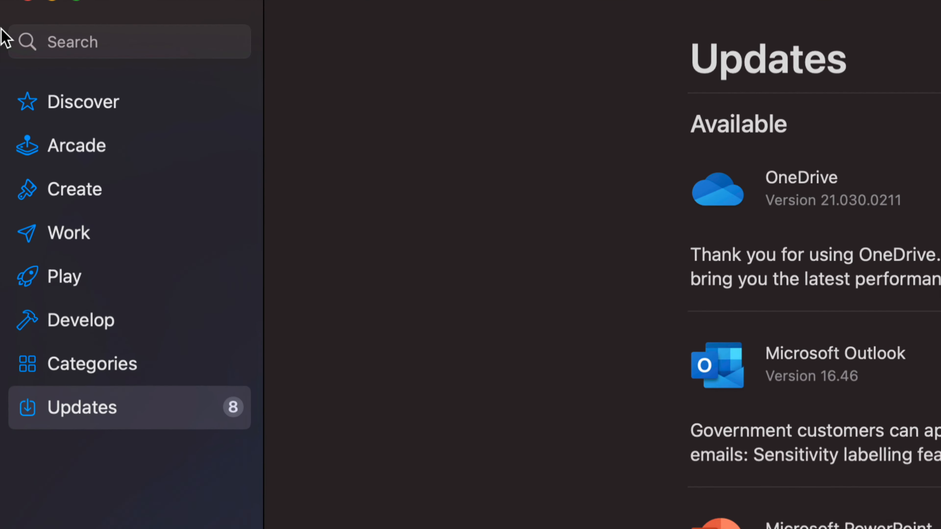
Search the store for 'final cut pro' and go to the Final Cut Pro product page
click(129, 43)
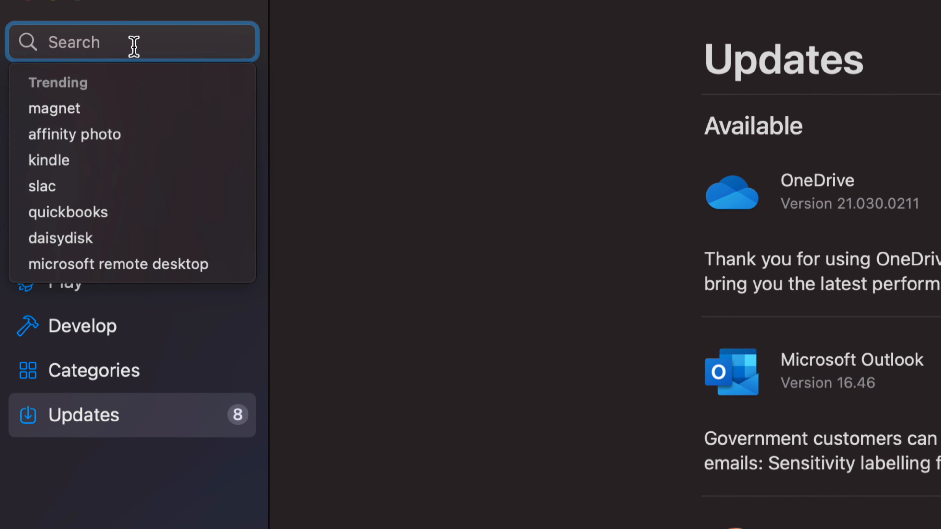
text(final cut pro)
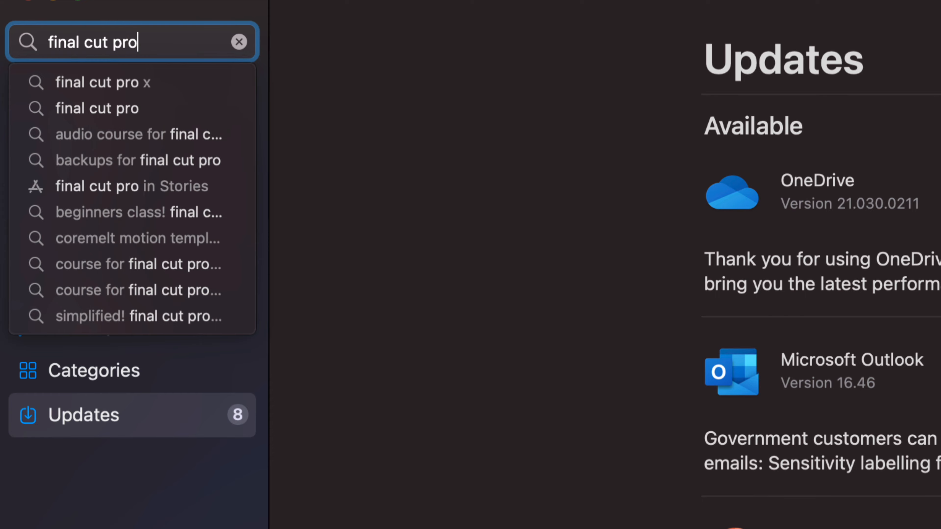
key(Return)
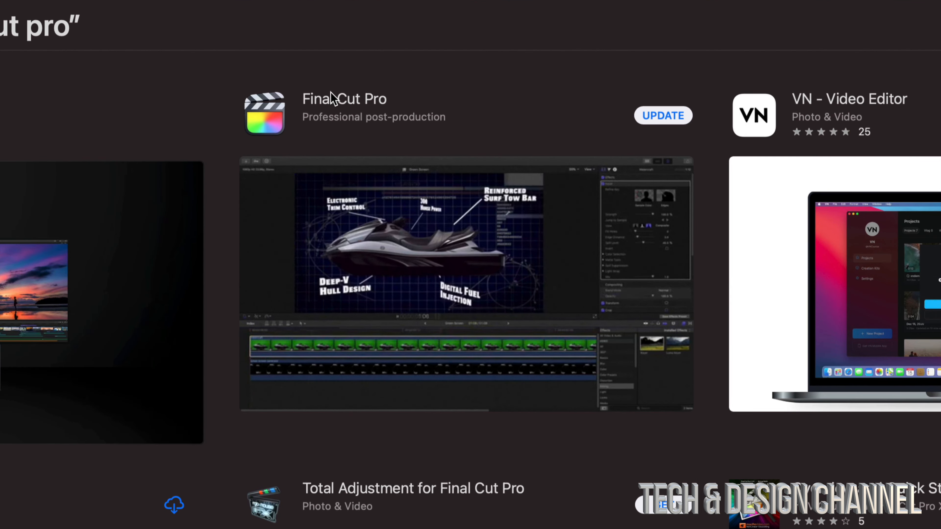
click(344, 99)
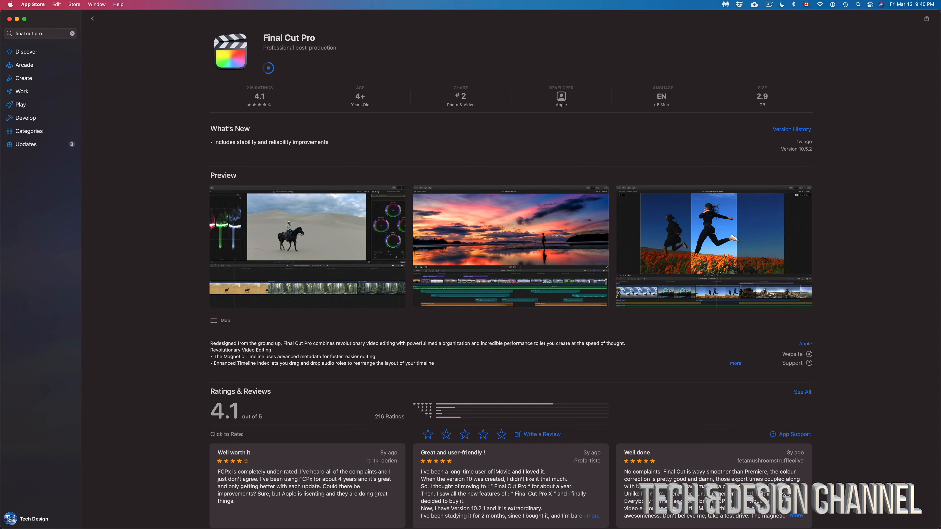
Return to the Updates page via the sidebar
click(26, 144)
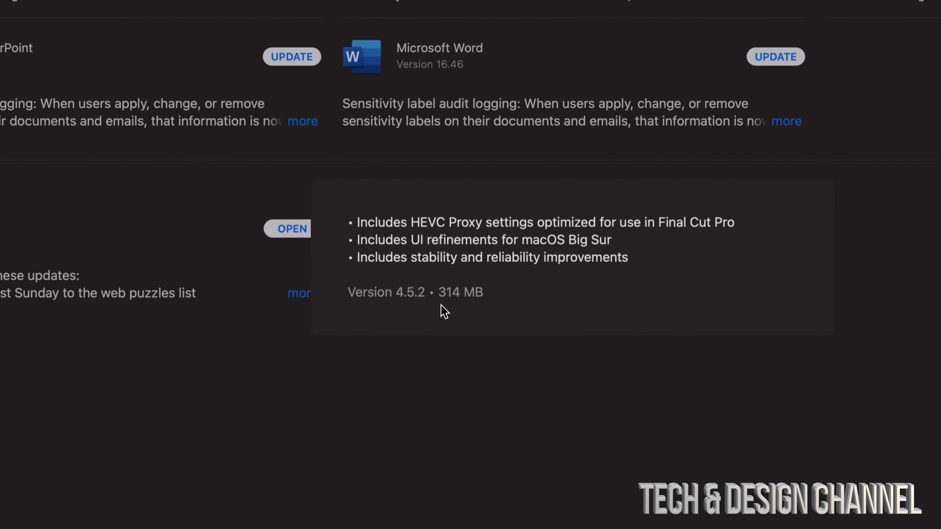
mouse_move(489, 308)
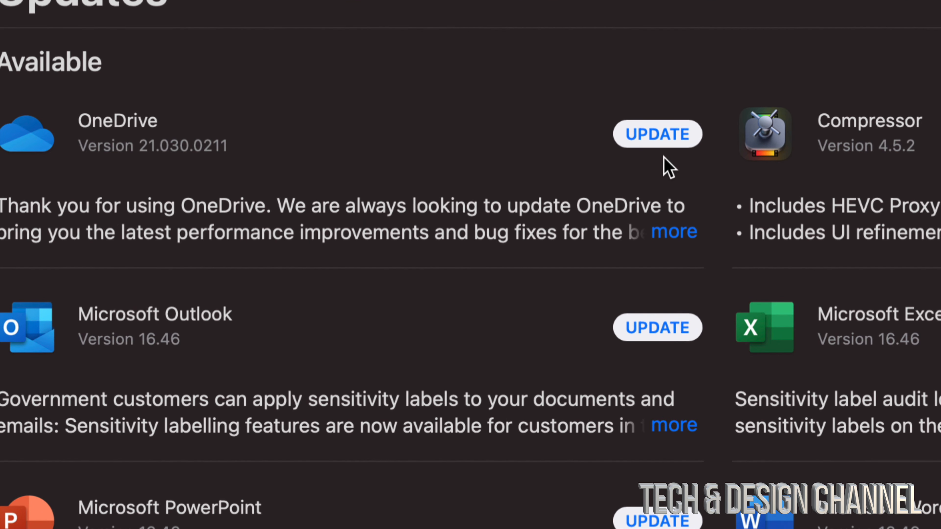
Start updating OneDrive, the Microsoft apps and all remaining listed apps
click(657, 134)
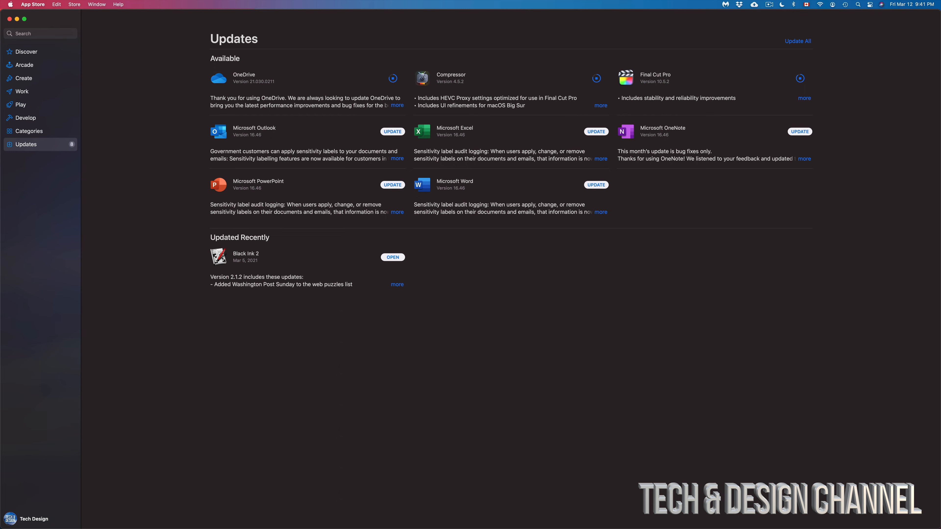
click(797, 41)
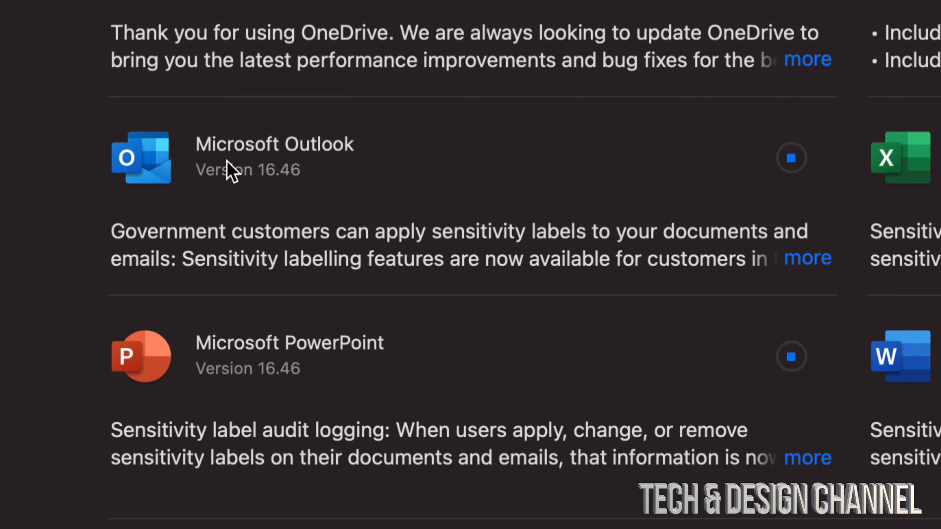
scroll(right, 3)
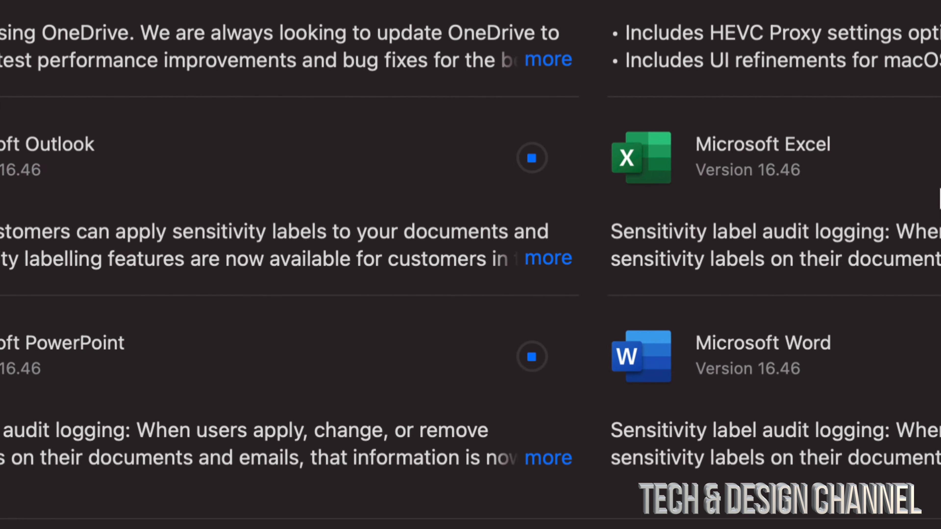
scroll(right, 3)
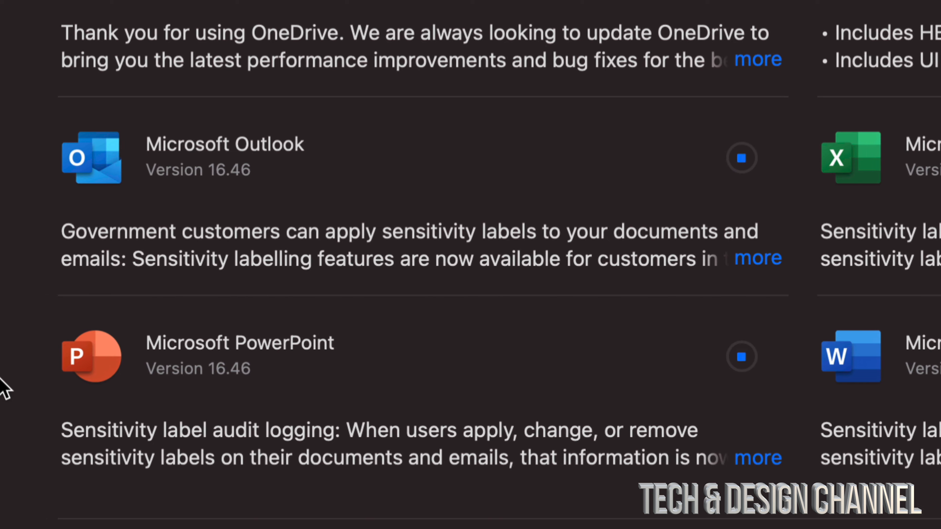
mouse_move(304, 427)
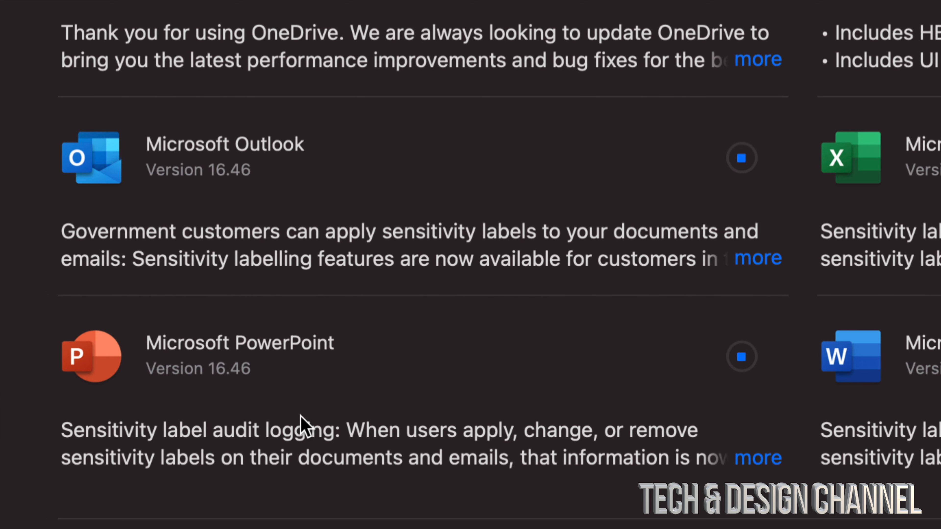
scroll(right, 3)
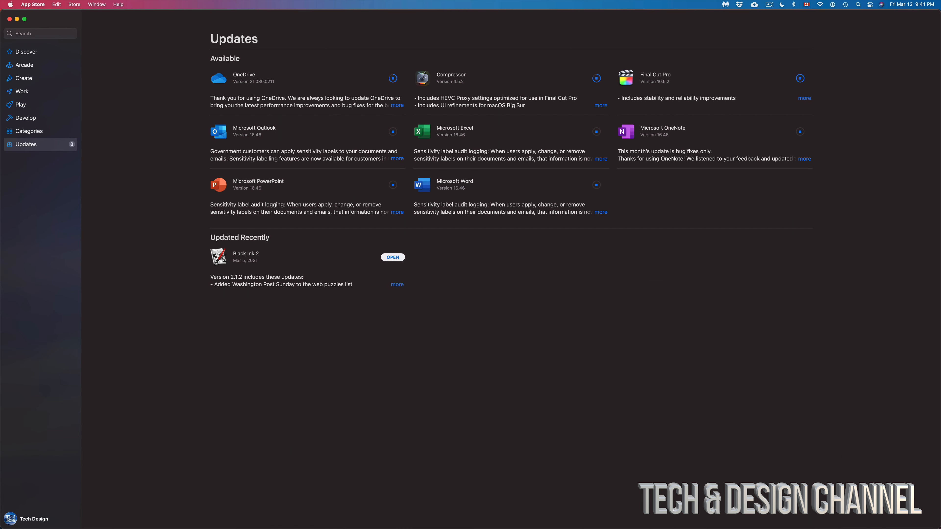
click(799, 78)
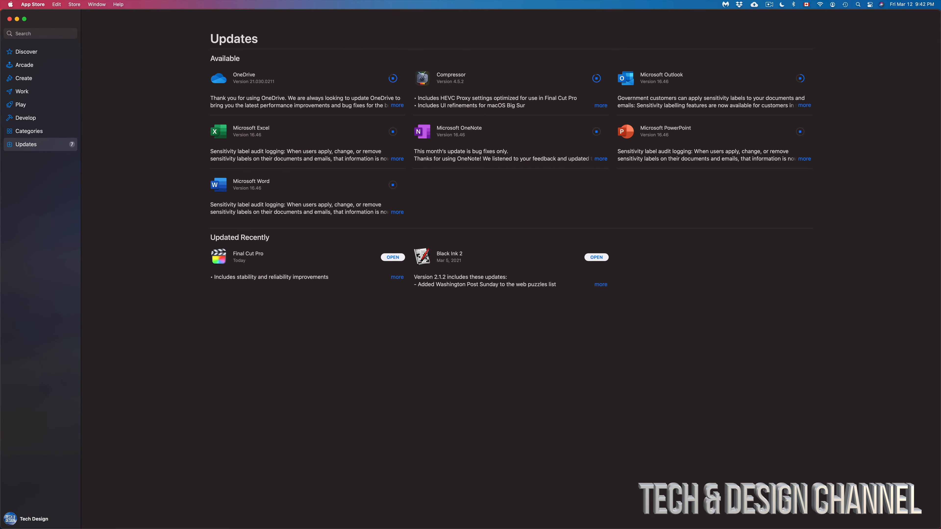
mouse_move(457, 511)
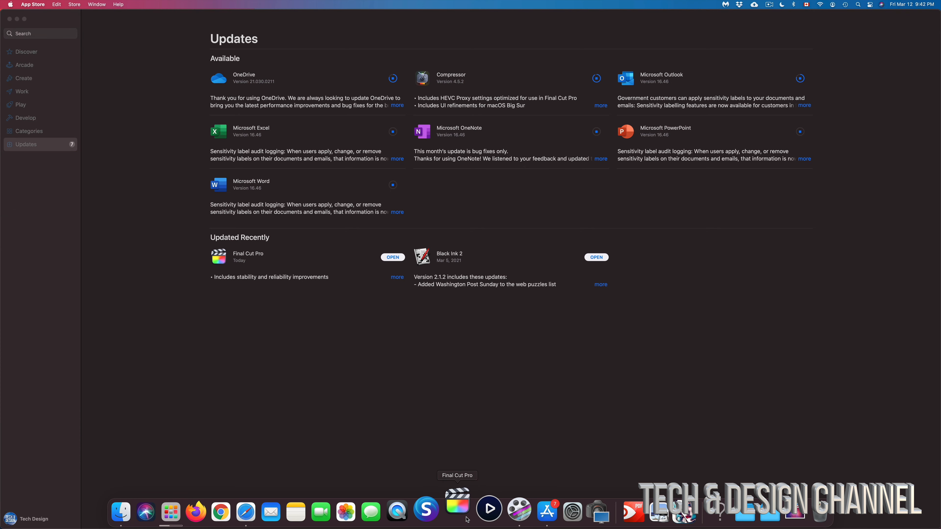
Launch the freshly updated Final Cut Pro 10.5.2 from the Dock
click(457, 511)
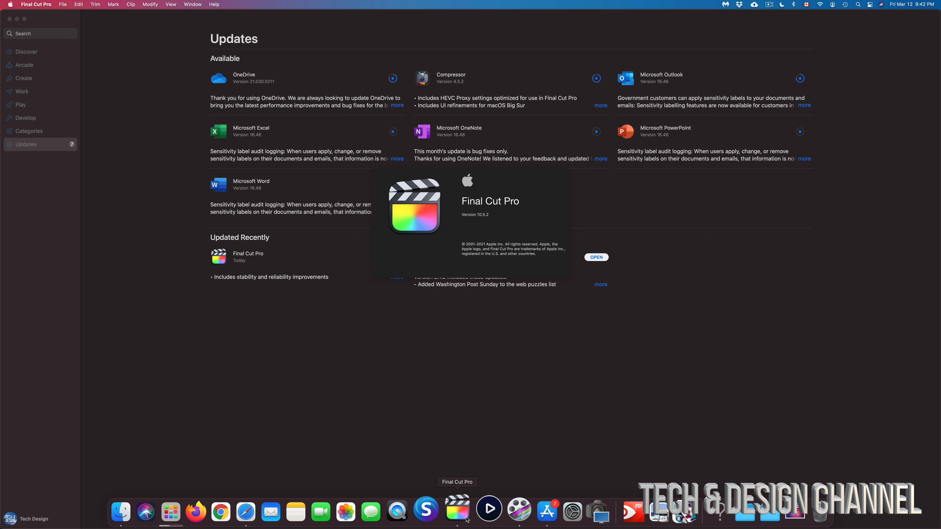
Reposition Final Cut Pro's What's New window and dismiss it with Continue
click(595, 256)
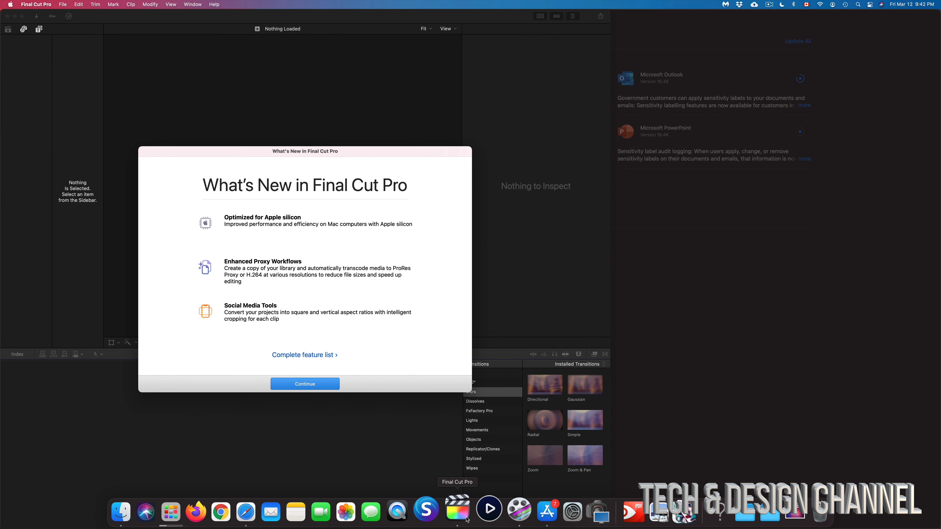
drag(305, 151, 362, 137)
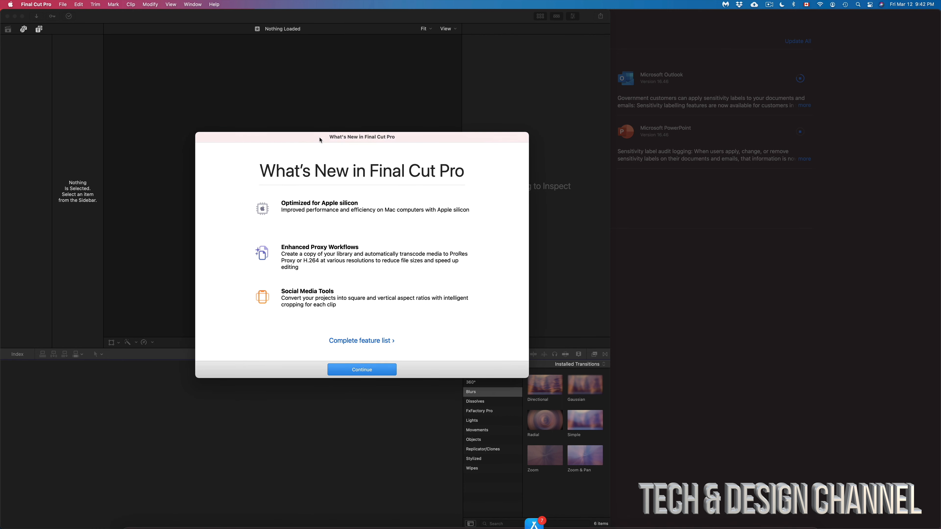
click(361, 369)
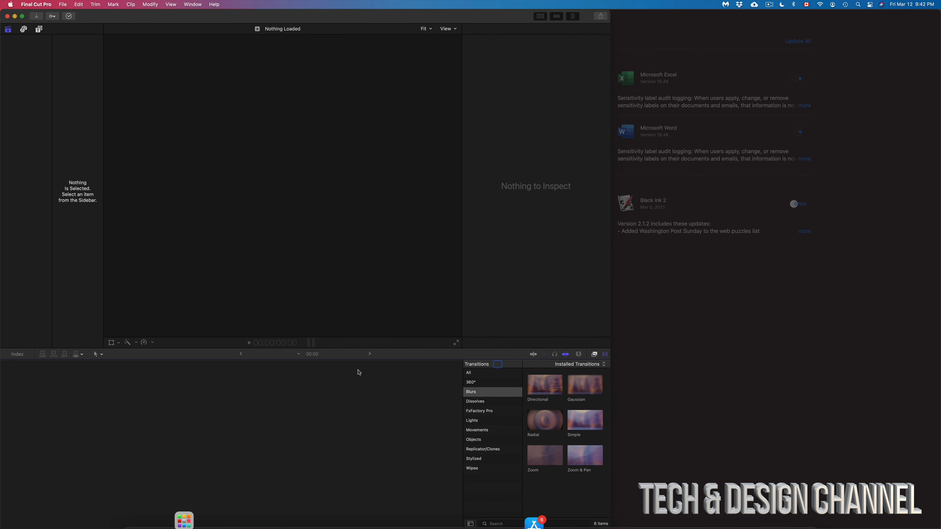